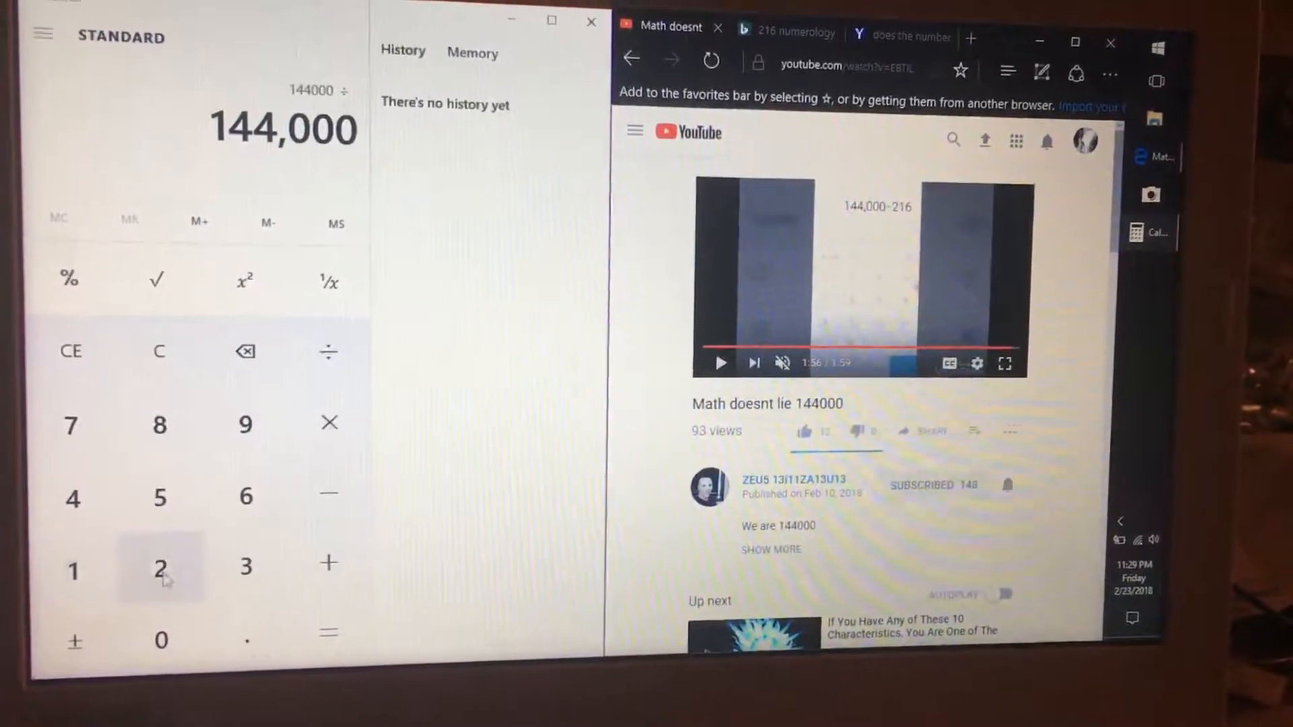
Calculate 144000 ÷ 216 to get 666.6666666666667.
left_click(329, 632)
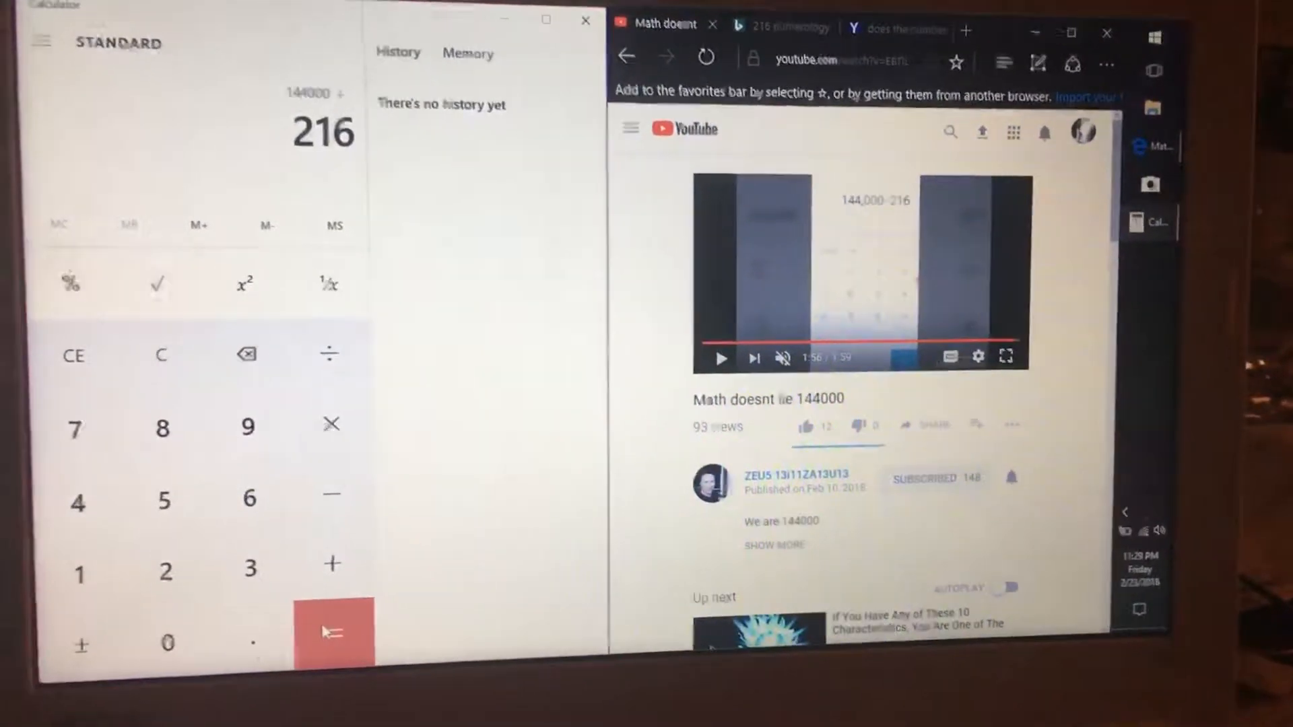
left_click(330, 631)
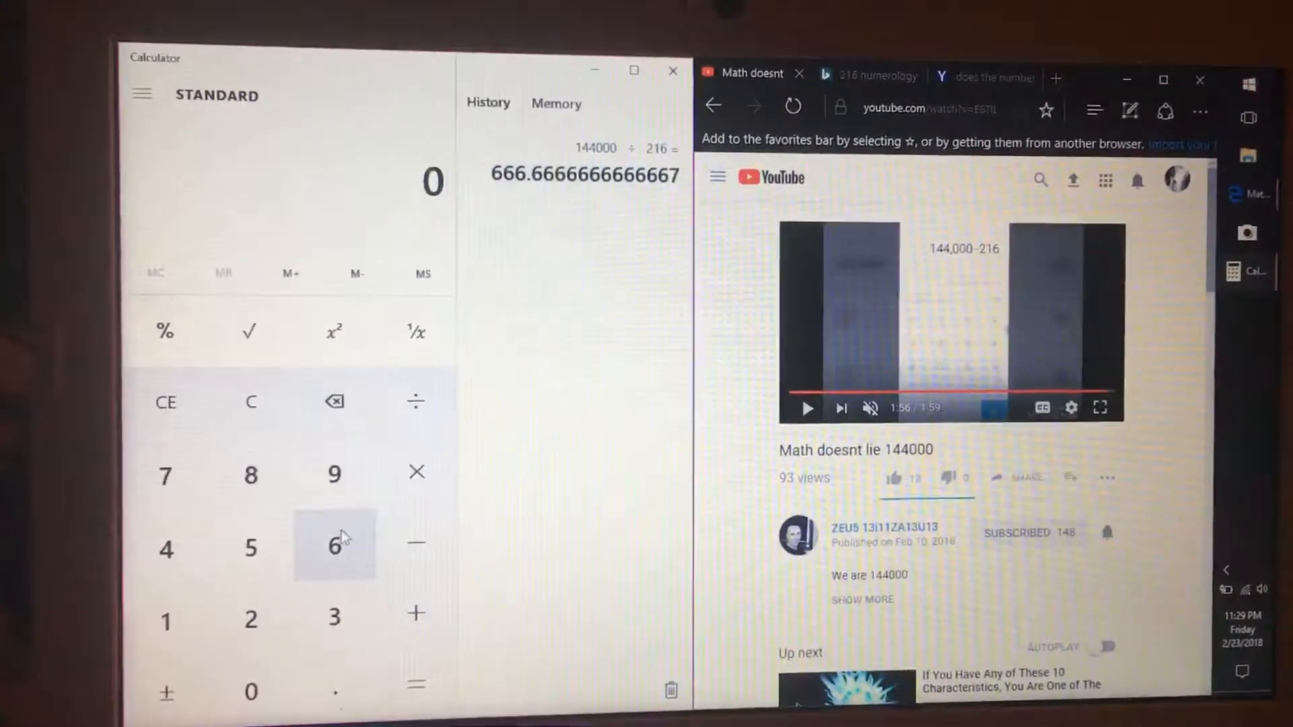
Calculate 144 ÷ 6 = 24 and then 144 ÷ 66 = 2.181818181818182.
left_click(171, 520)
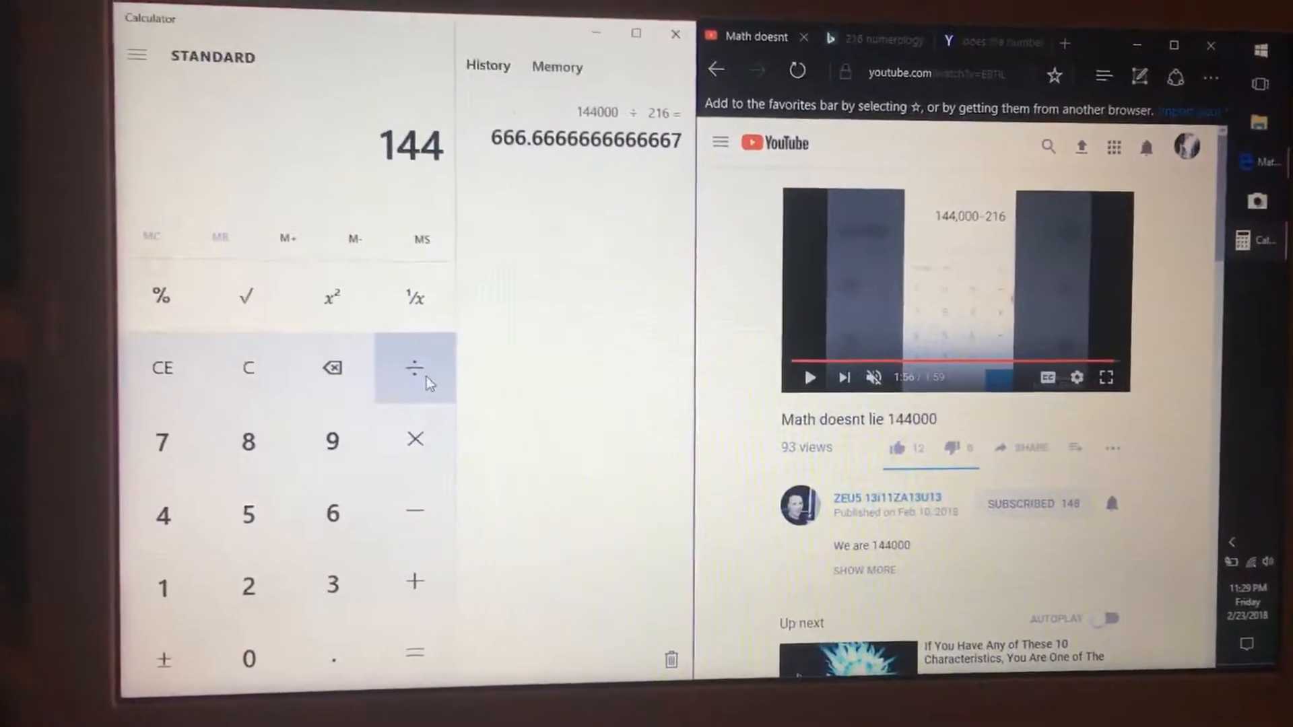
left_click(406, 654)
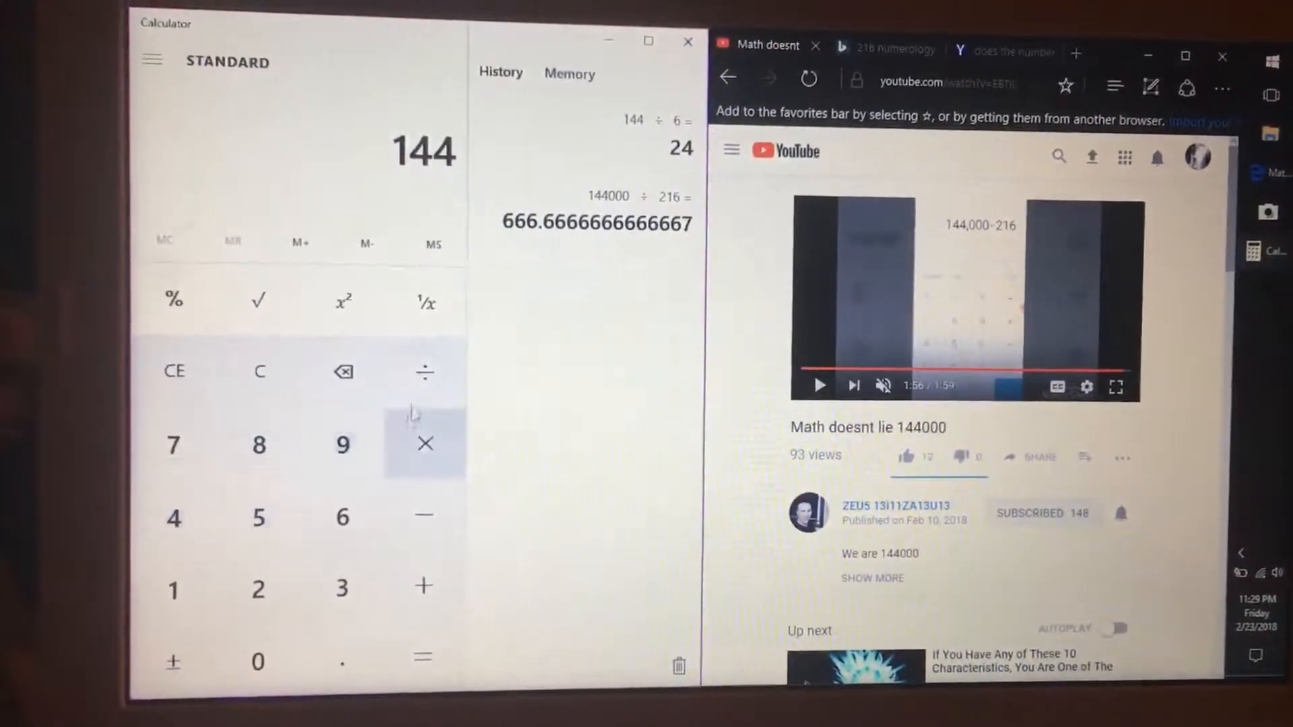
left_click(423, 667)
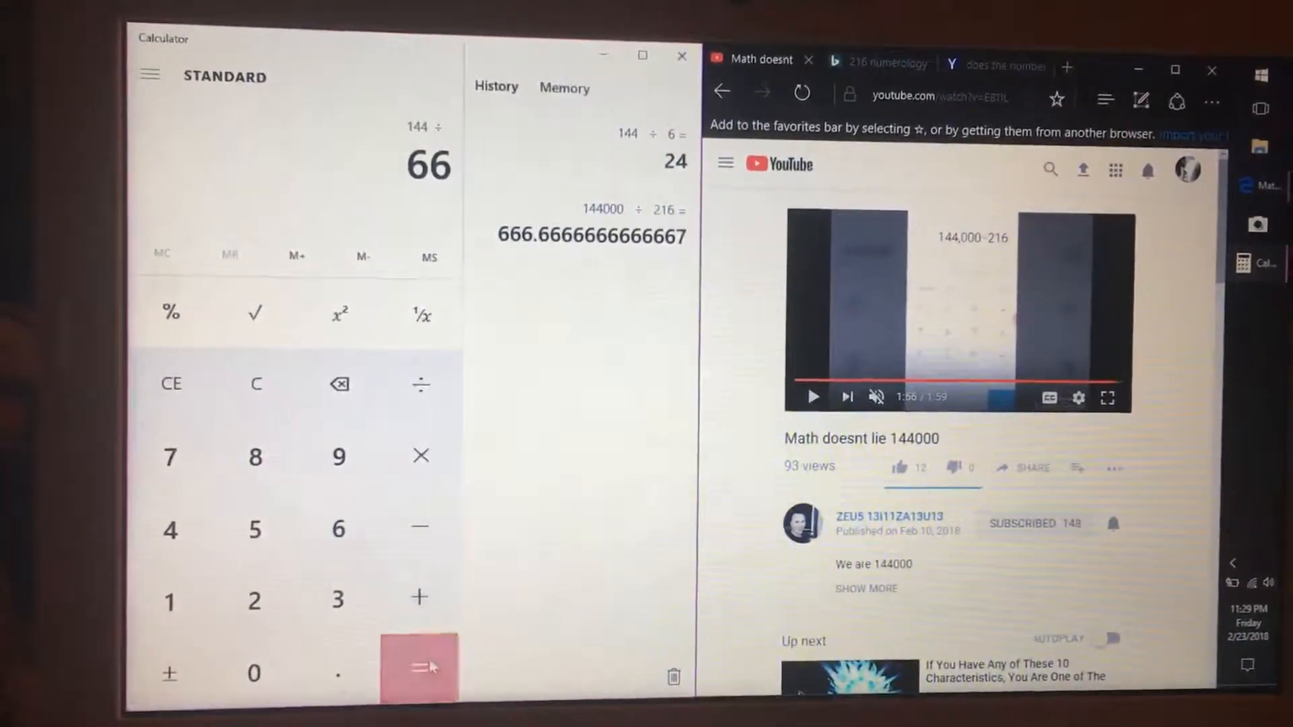
left_click(419, 667)
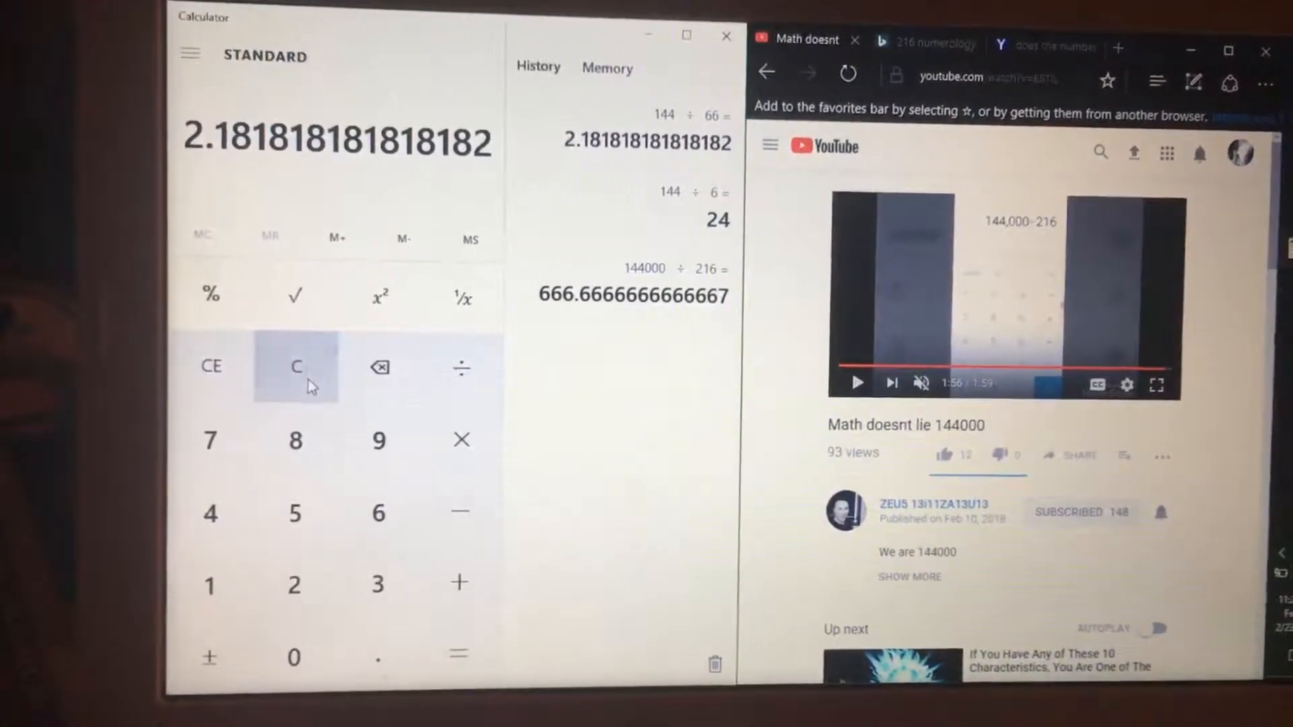
Clear the result and calculate 144 ÷ 666 = 0.2162162162162162.
left_click(209, 585)
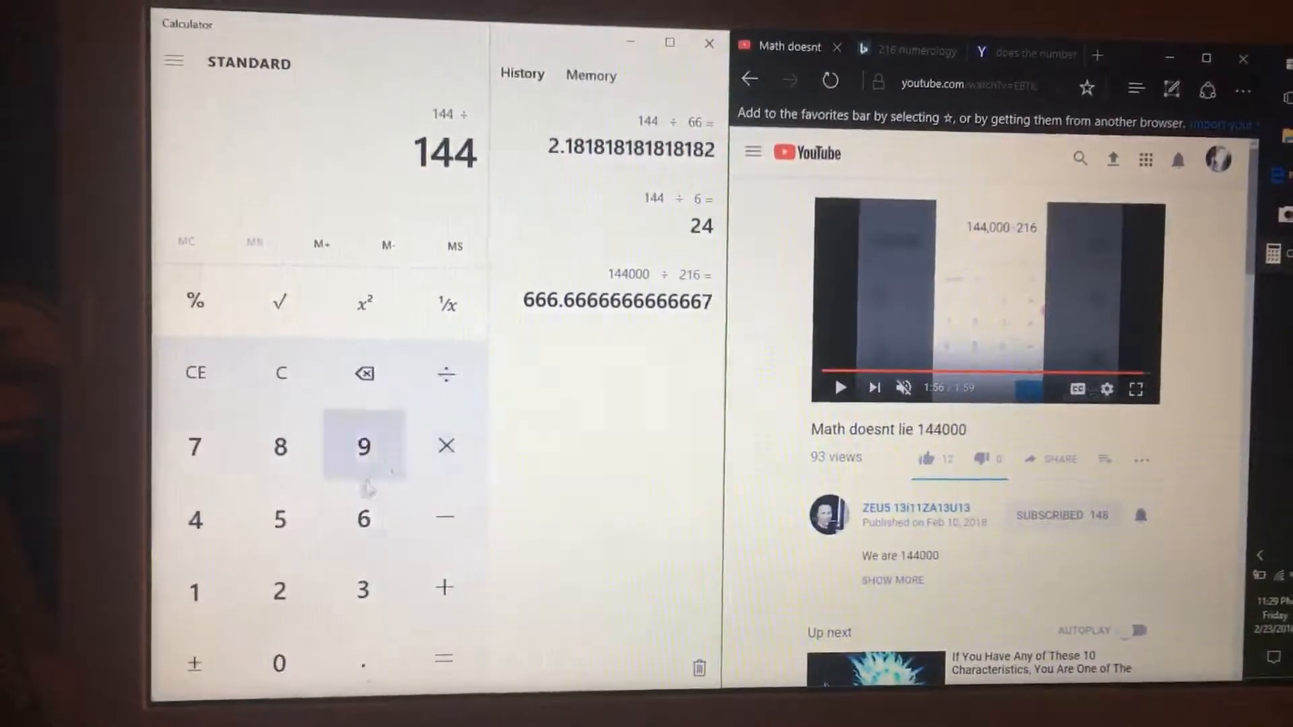
left_click(443, 660)
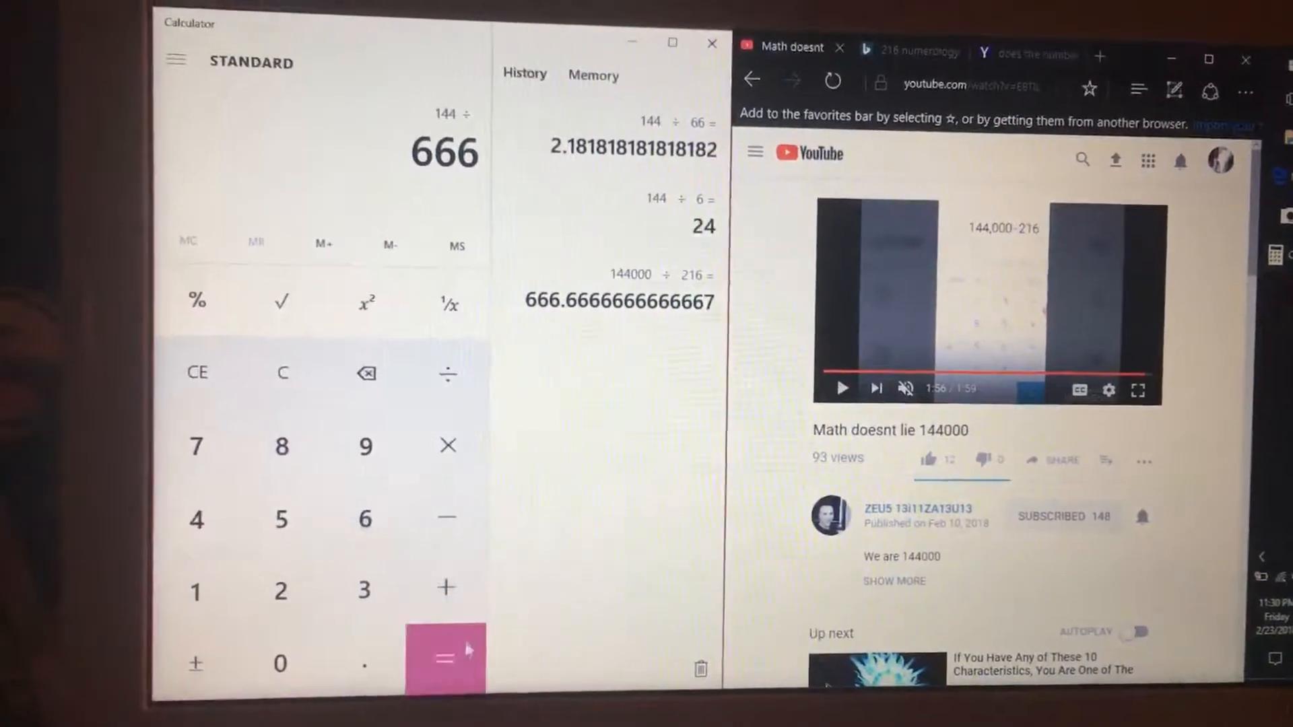
left_click(446, 656)
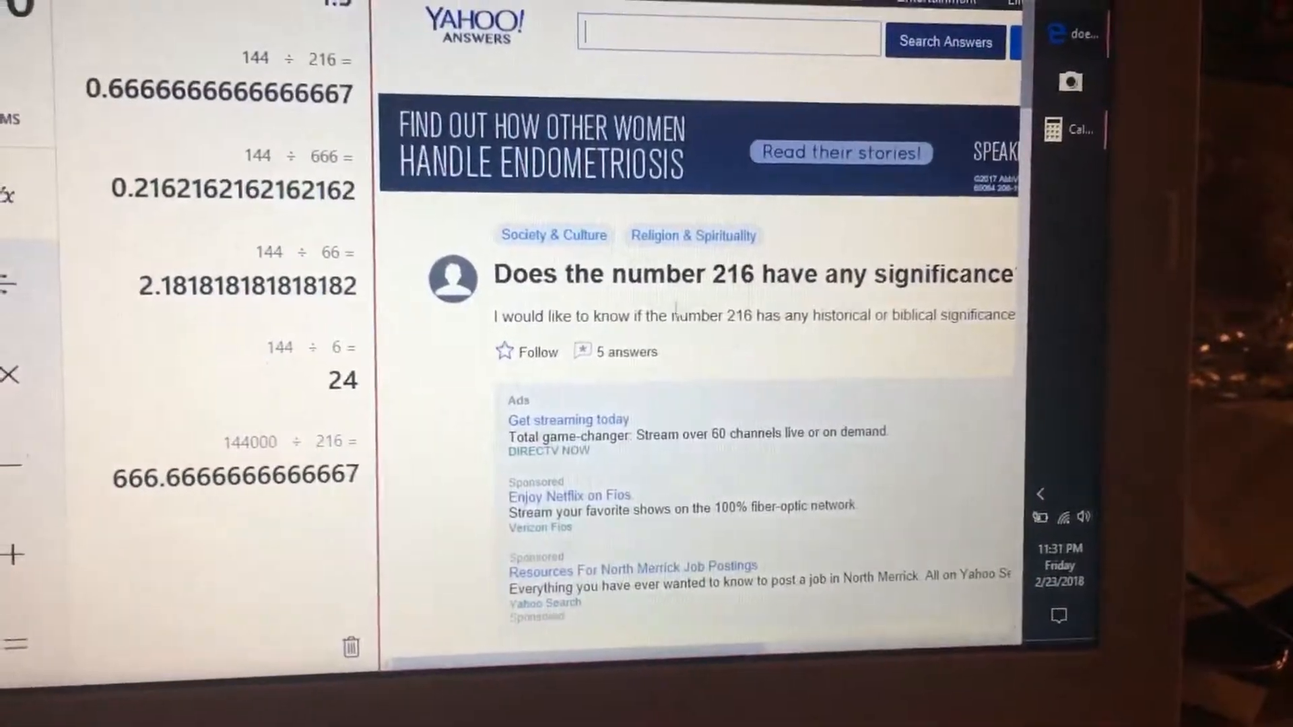
Scroll the Yahoo Answers question about 216 down to its Answers section.
scroll("down", 3)
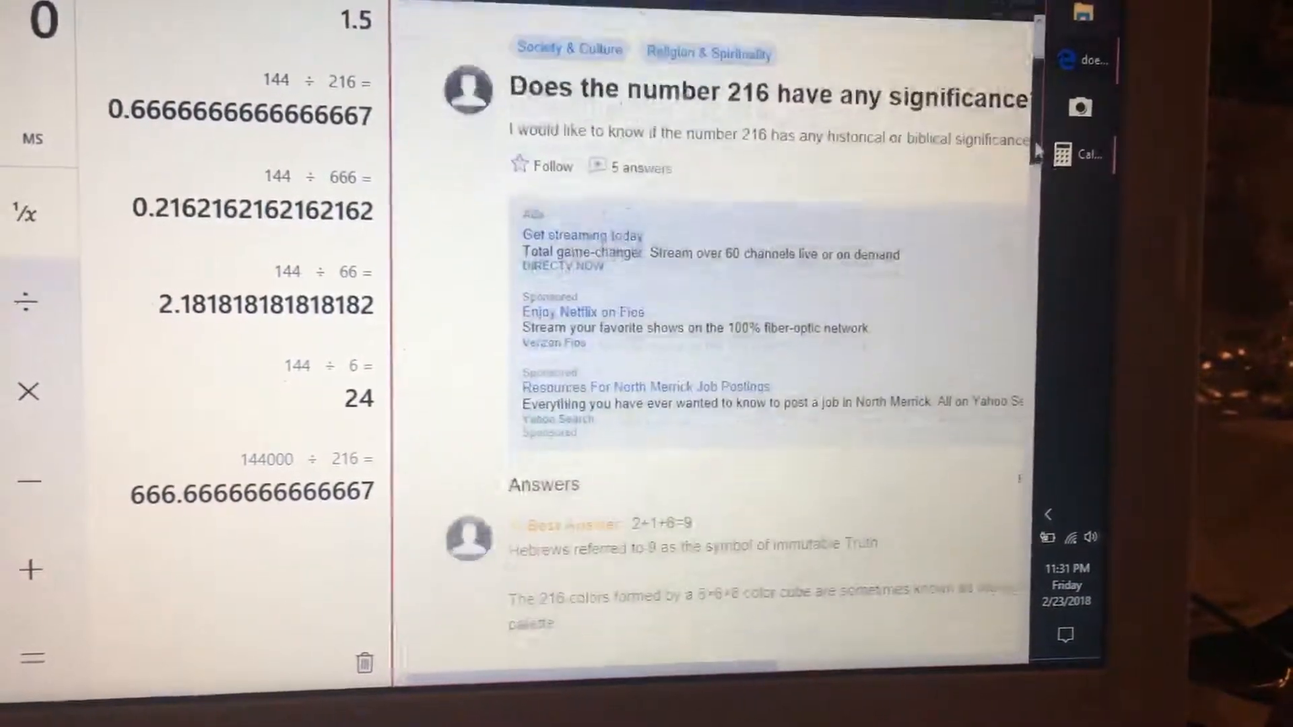
scroll("down", 3)
type("666")
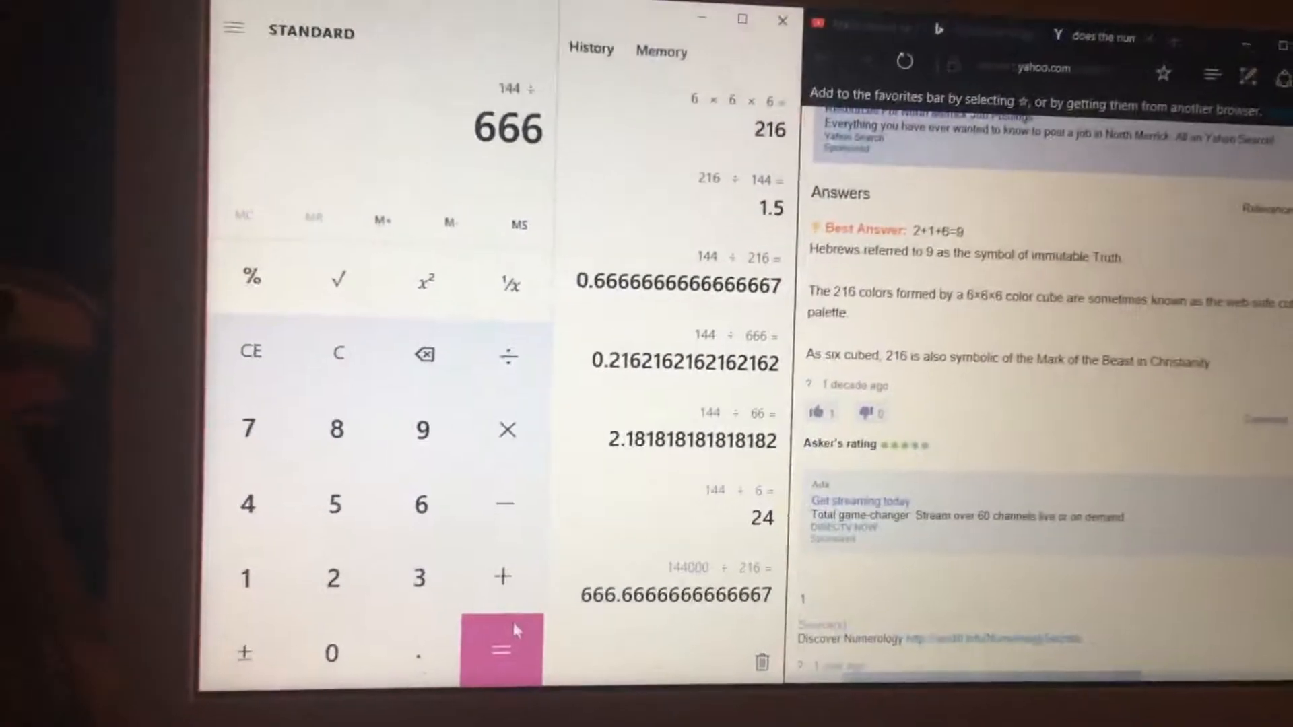
Recalculate 144 ÷ 666 to show 0.2162162162162162 again after 6 × 6 × 6 = 216.
left_click(501, 652)
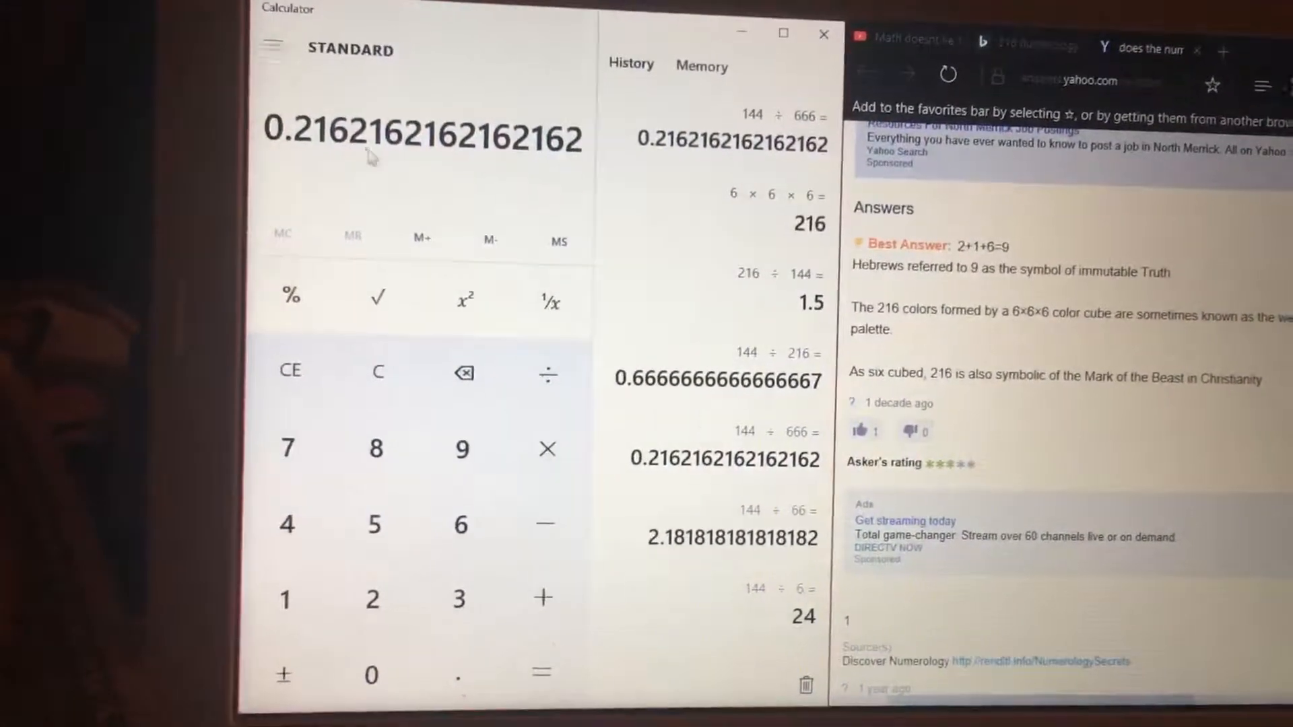